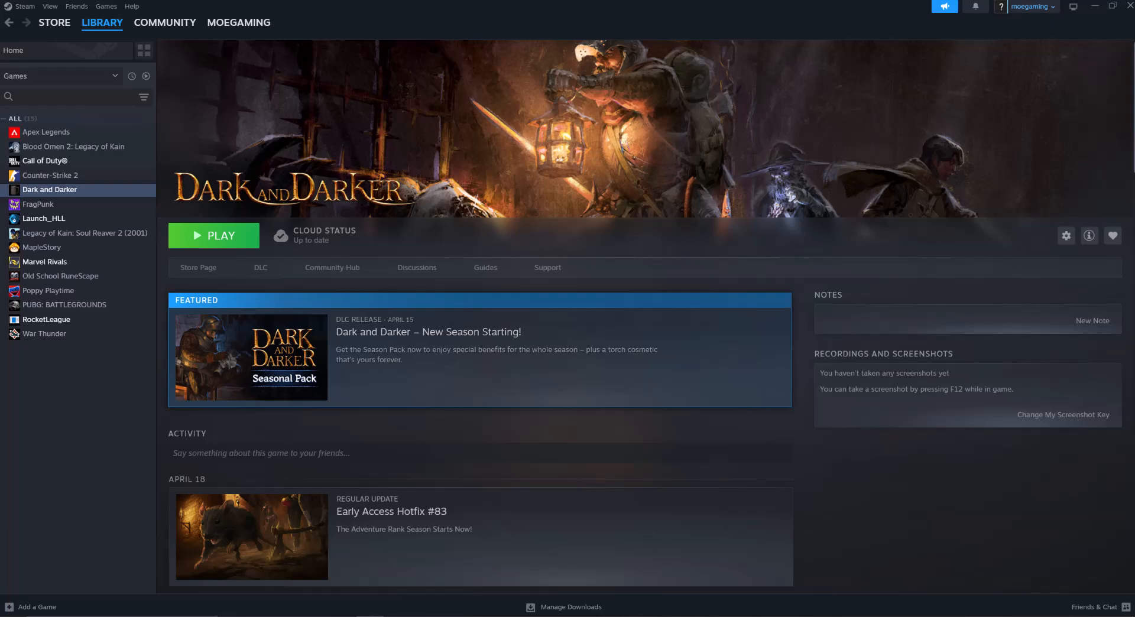
mouse_move(929, 126)
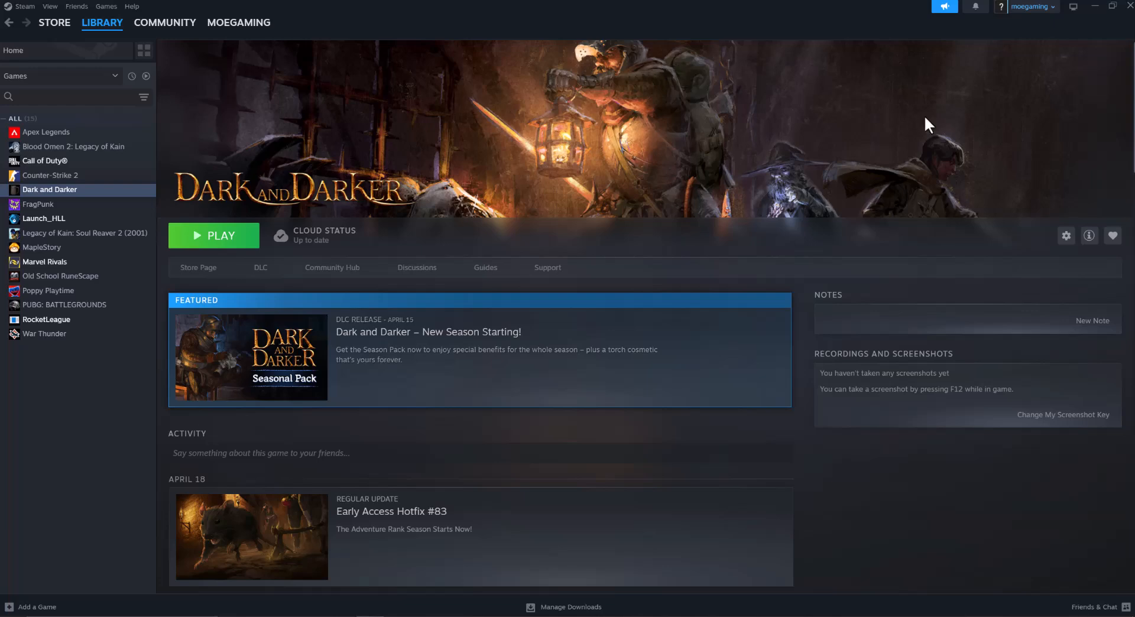
mouse_move(82, 201)
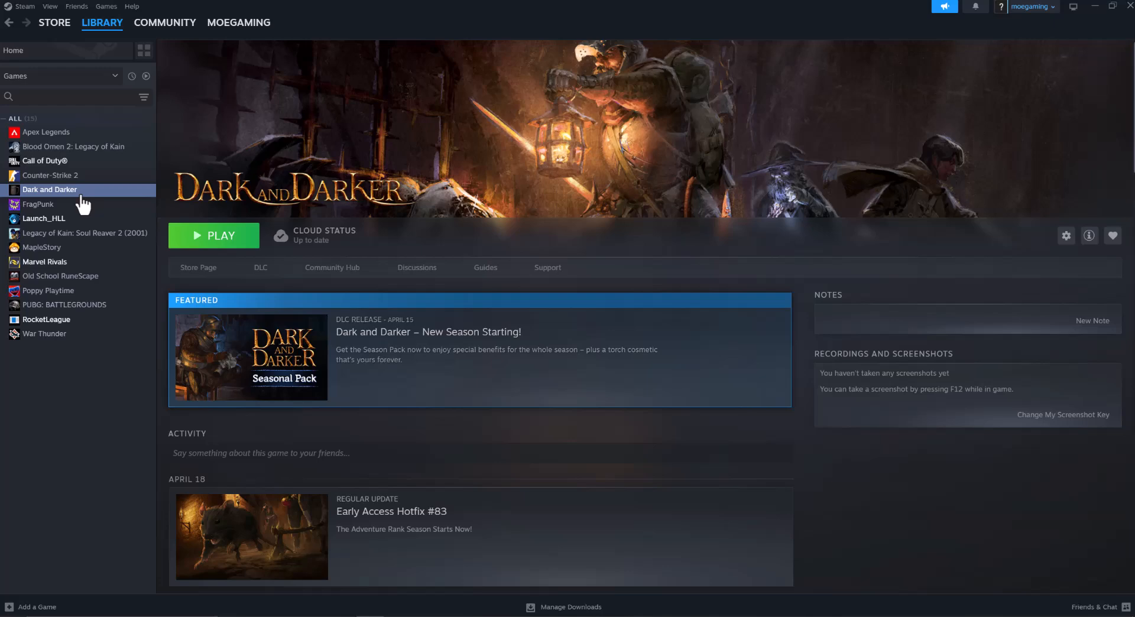
- Run 'Verify integrity of game files' for Dark and Darker from its Installed Files properties
left_click(1066, 235)
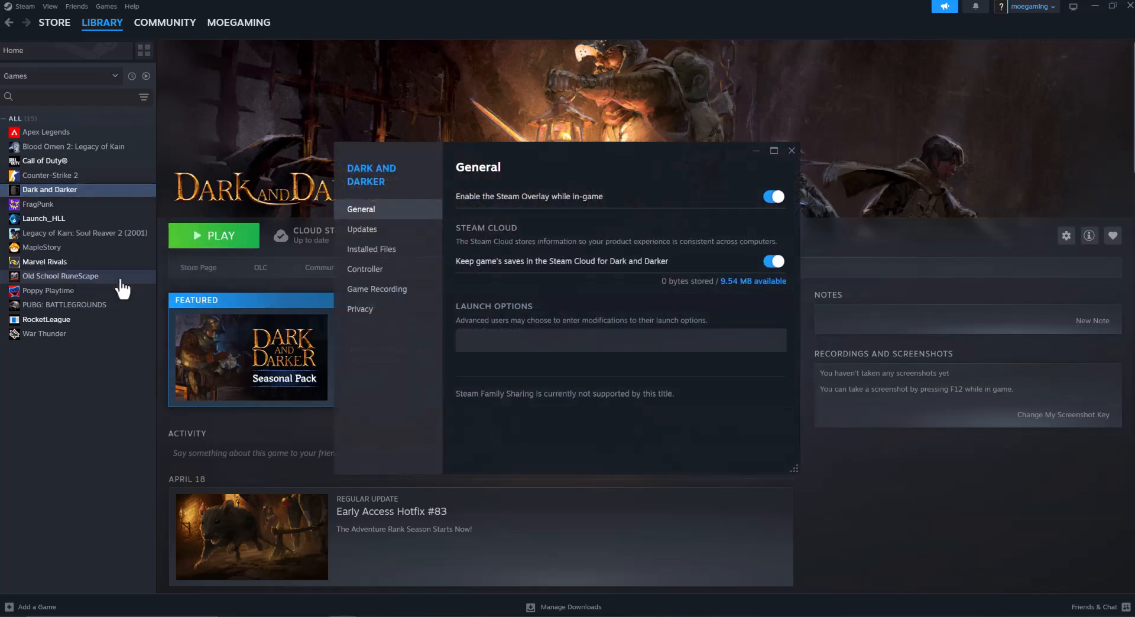
left_click(371, 249)
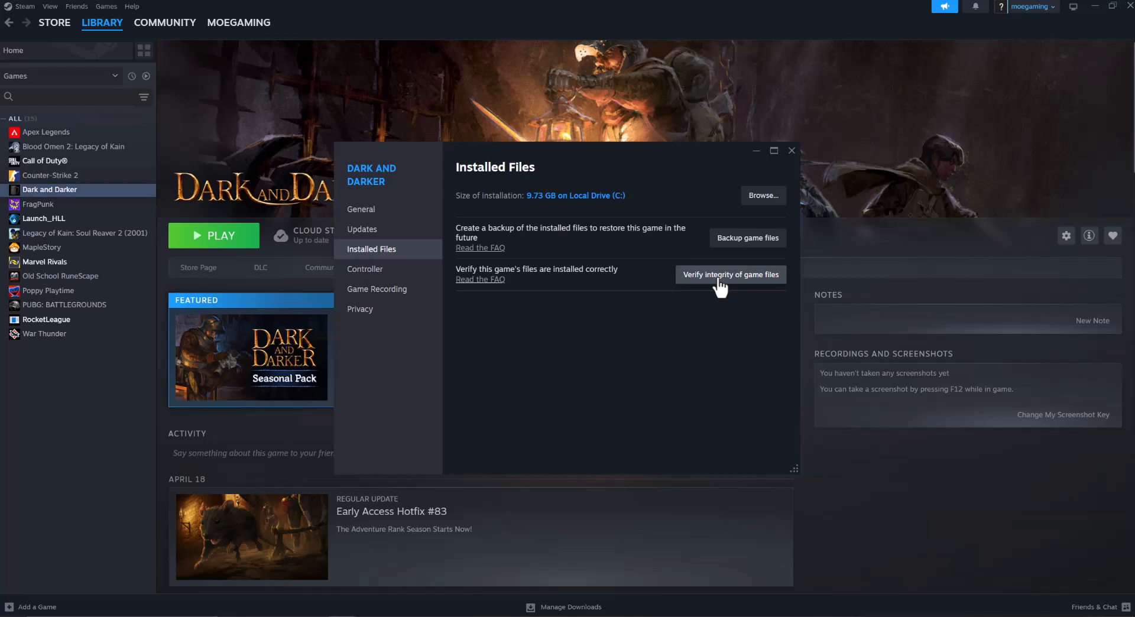
left_click(791, 151)
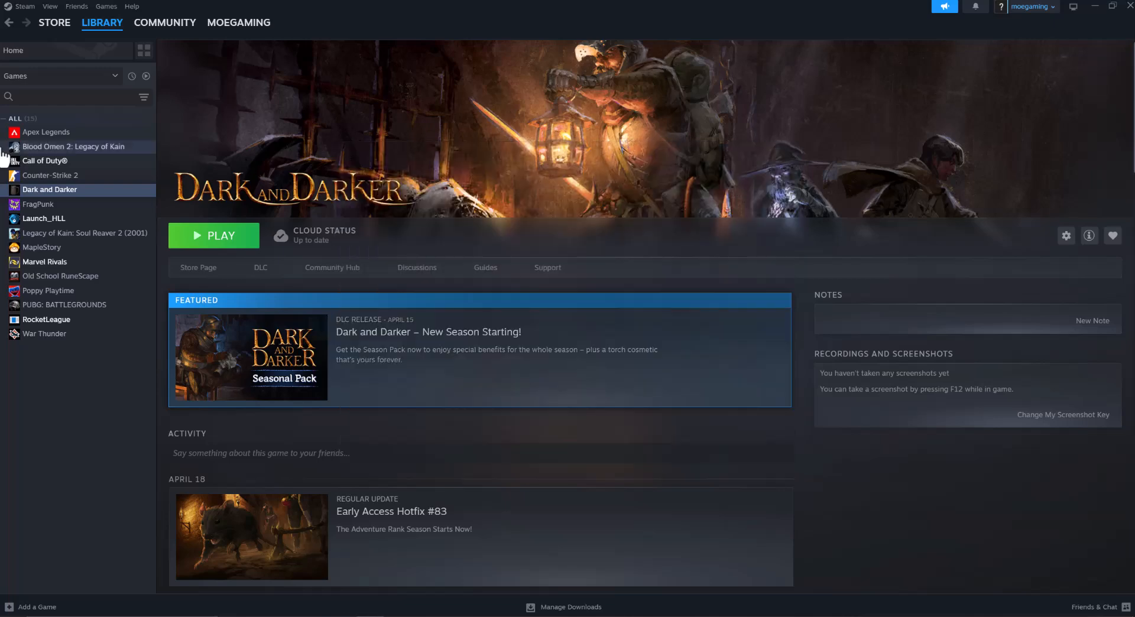
mouse_move(5, 444)
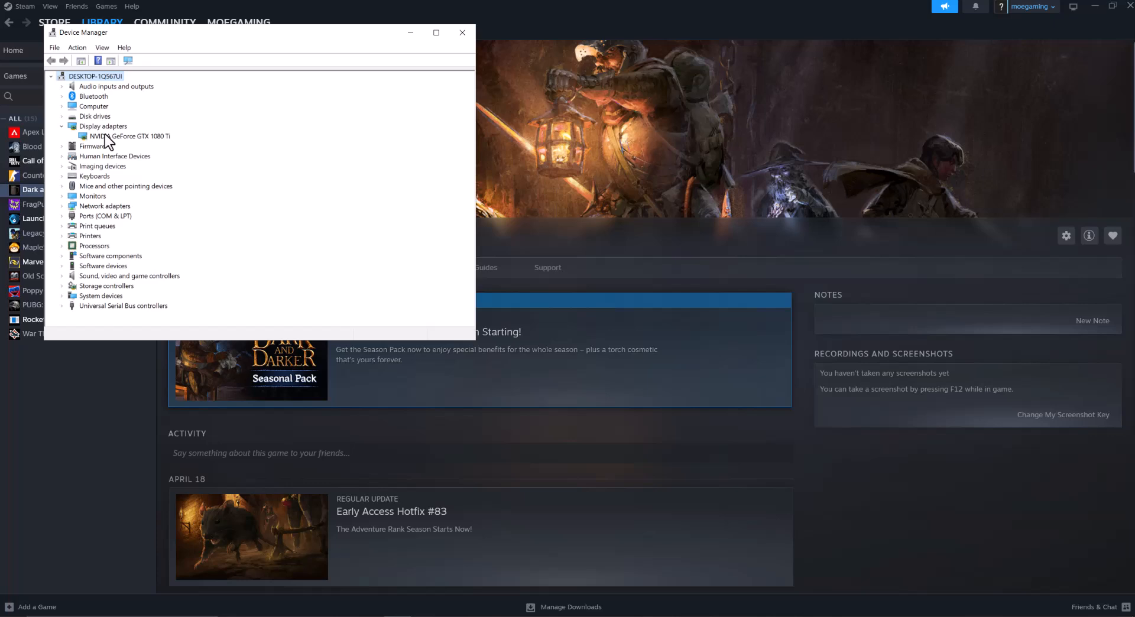
- Launch Update driver for the NVIDIA GeForce GTX 1080 Ti, then cancel the wizard
left_click(129, 136)
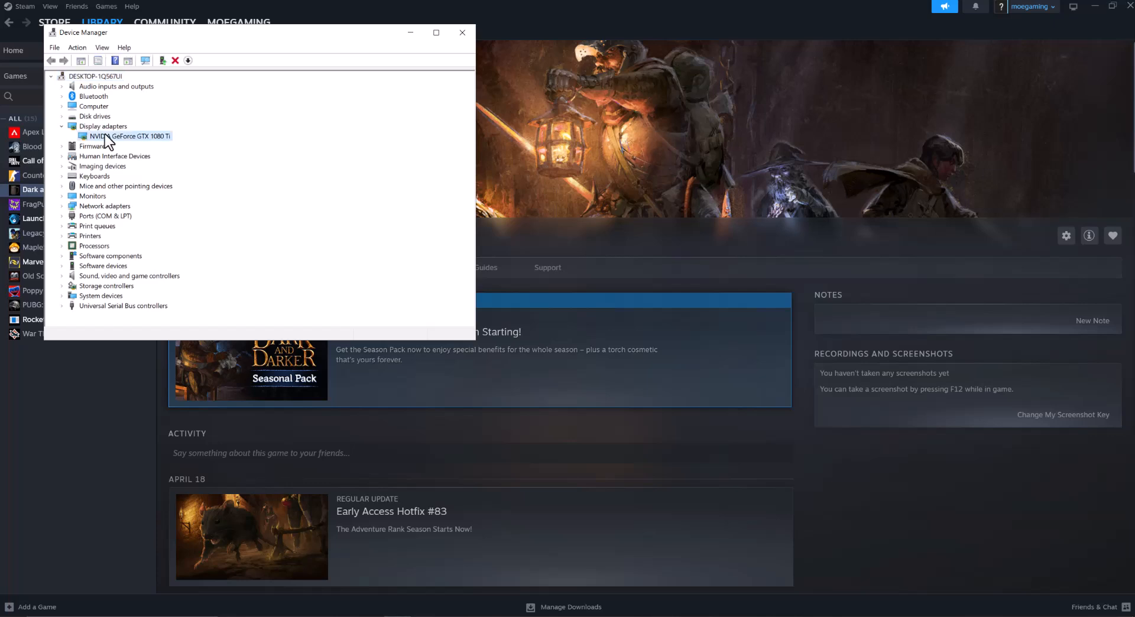
right_click(134, 136)
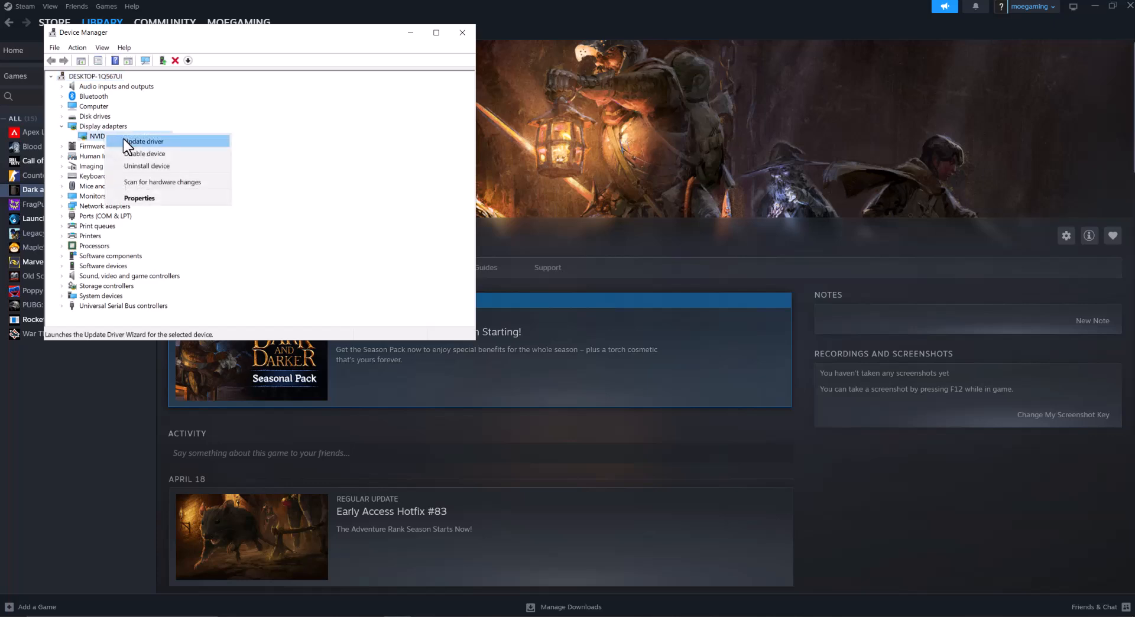
left_click(144, 141)
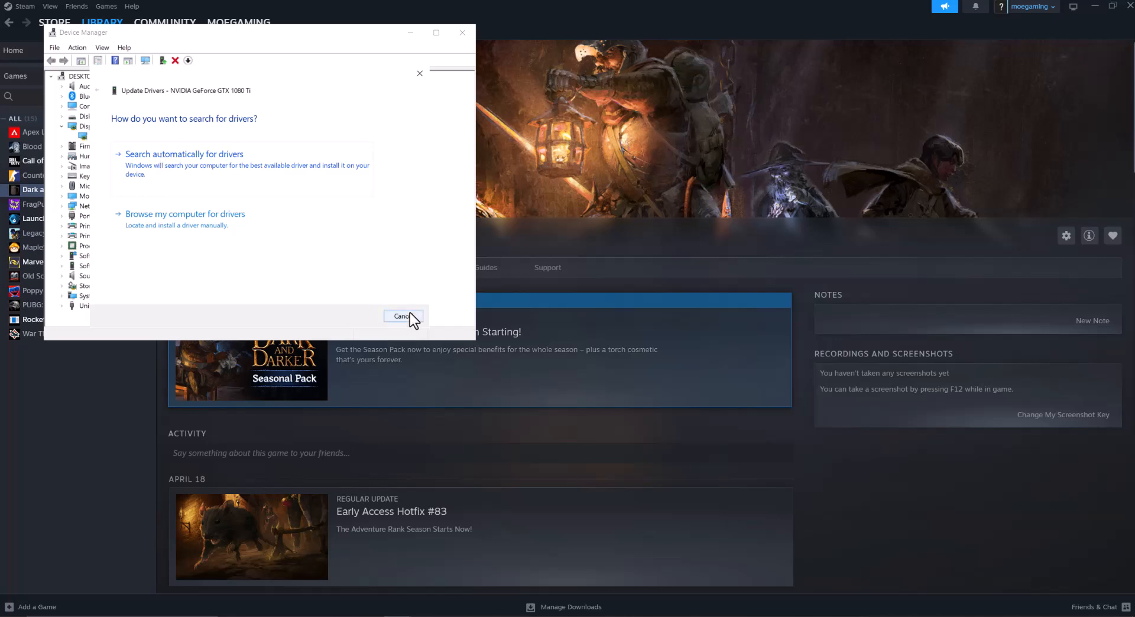
left_click(403, 316)
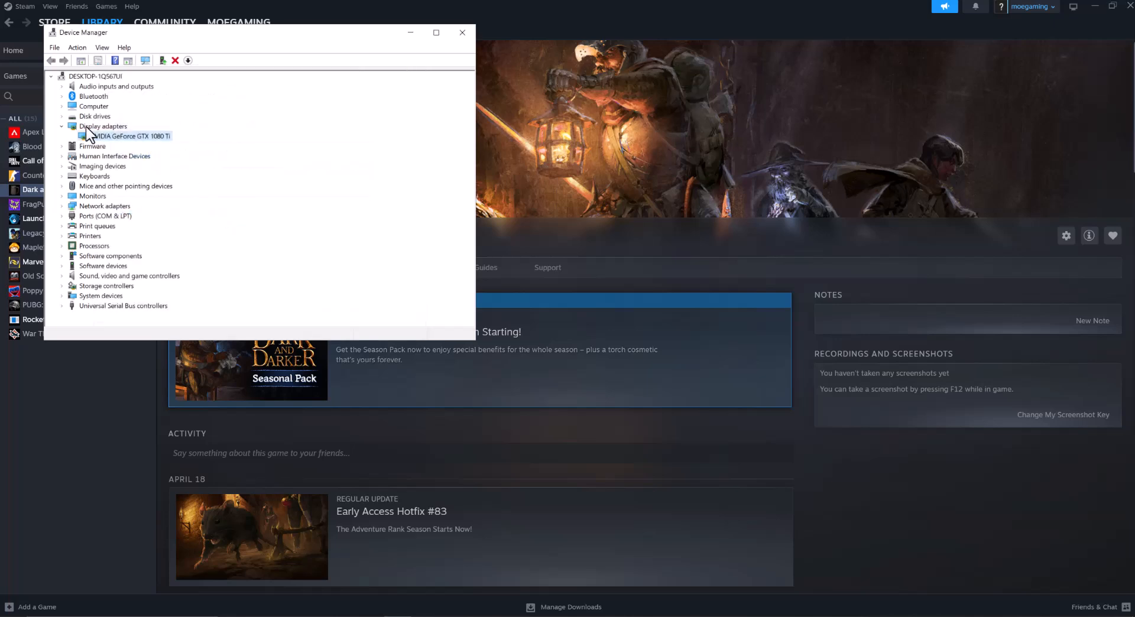